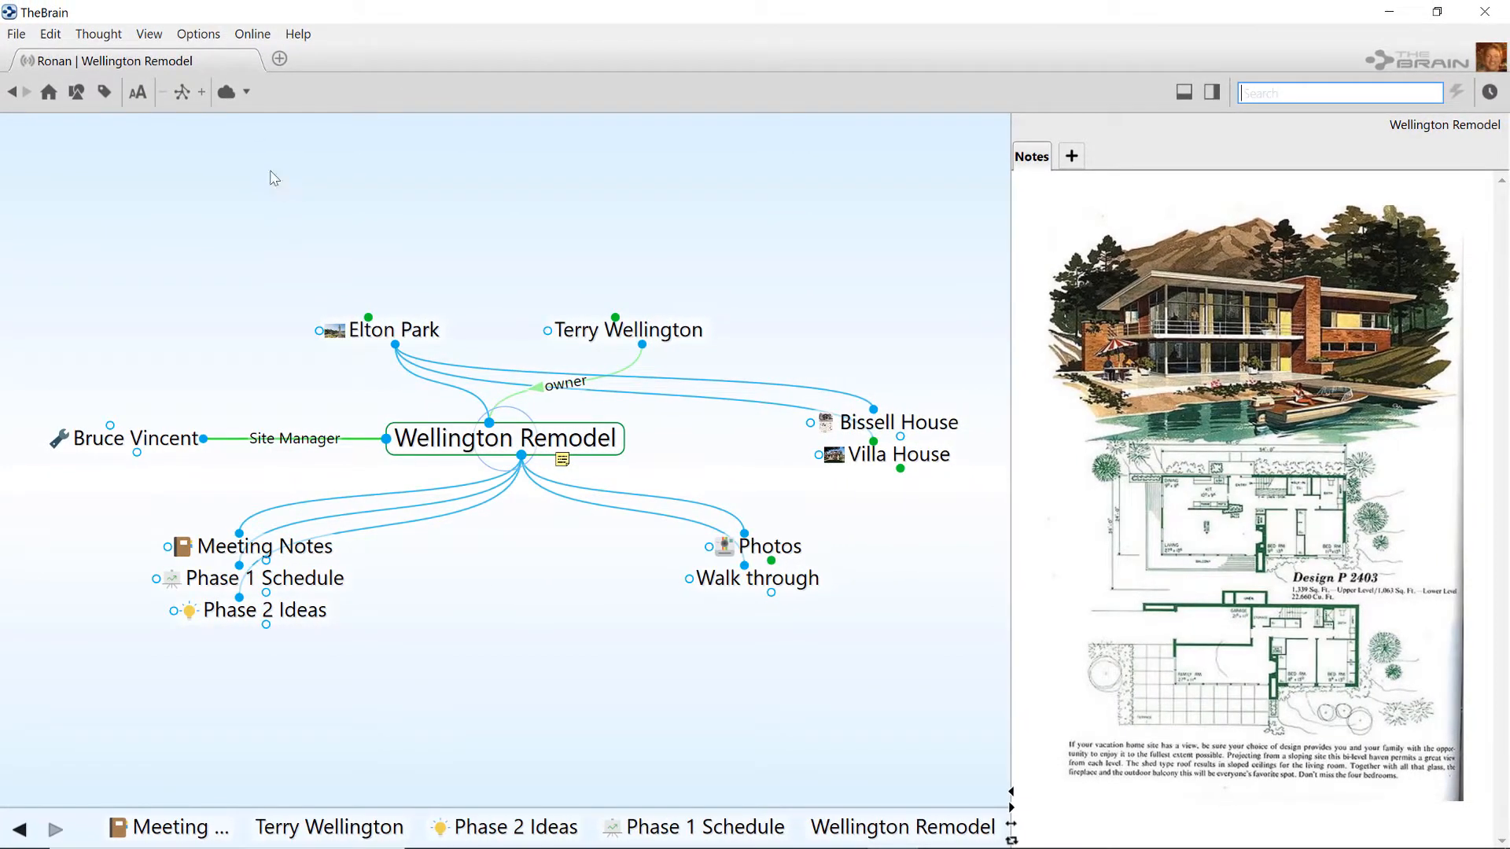
Enable public read-only web access for the Wellington Remodel brain in Brain Access and Sharing and save
{"action": "left_click", "coordinate": [252, 33]}
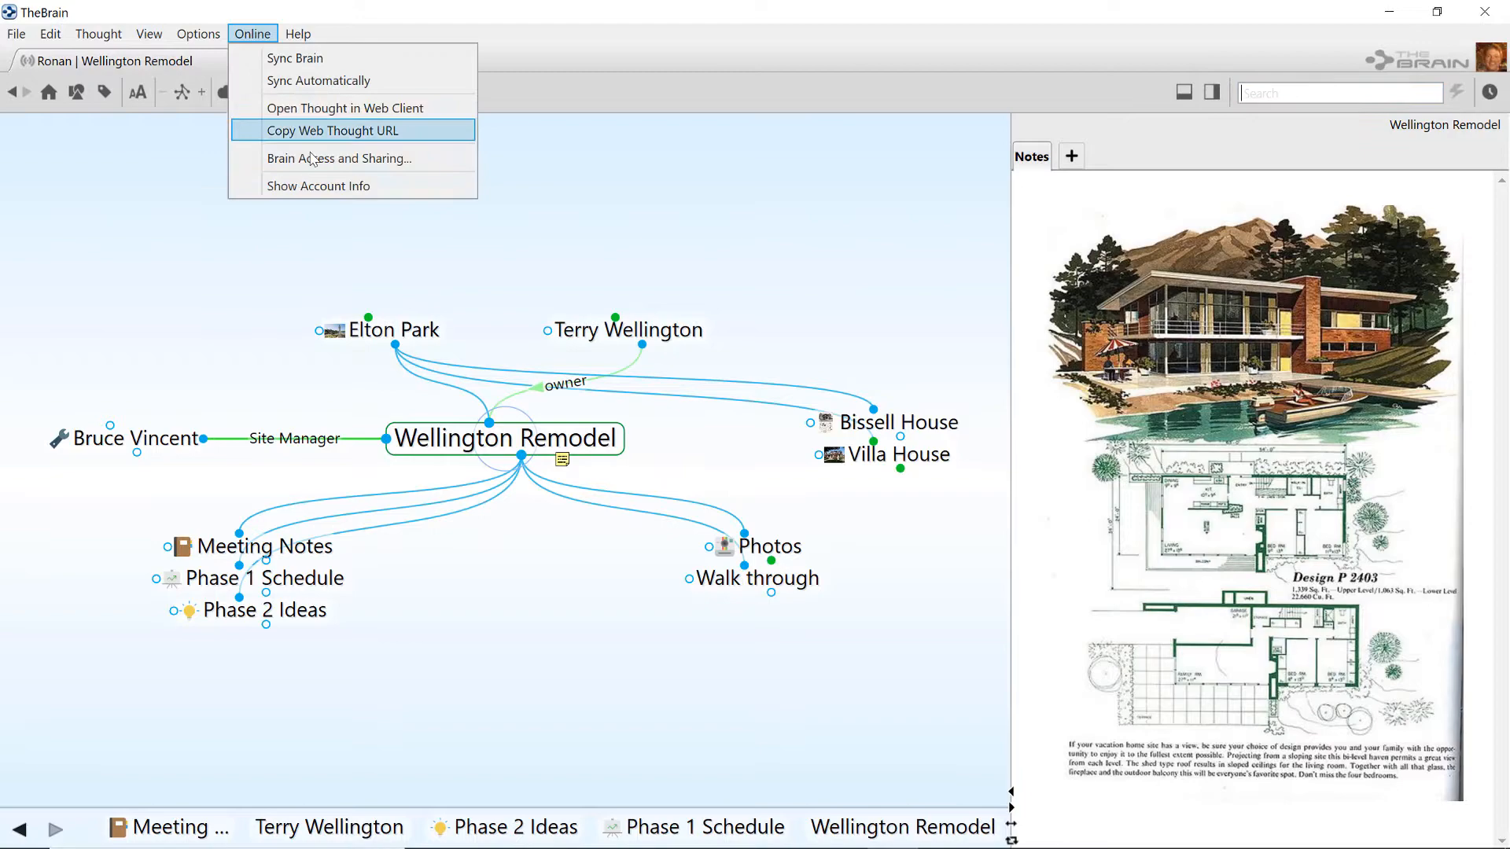
{"action": "left_click", "coordinate": [340, 158]}
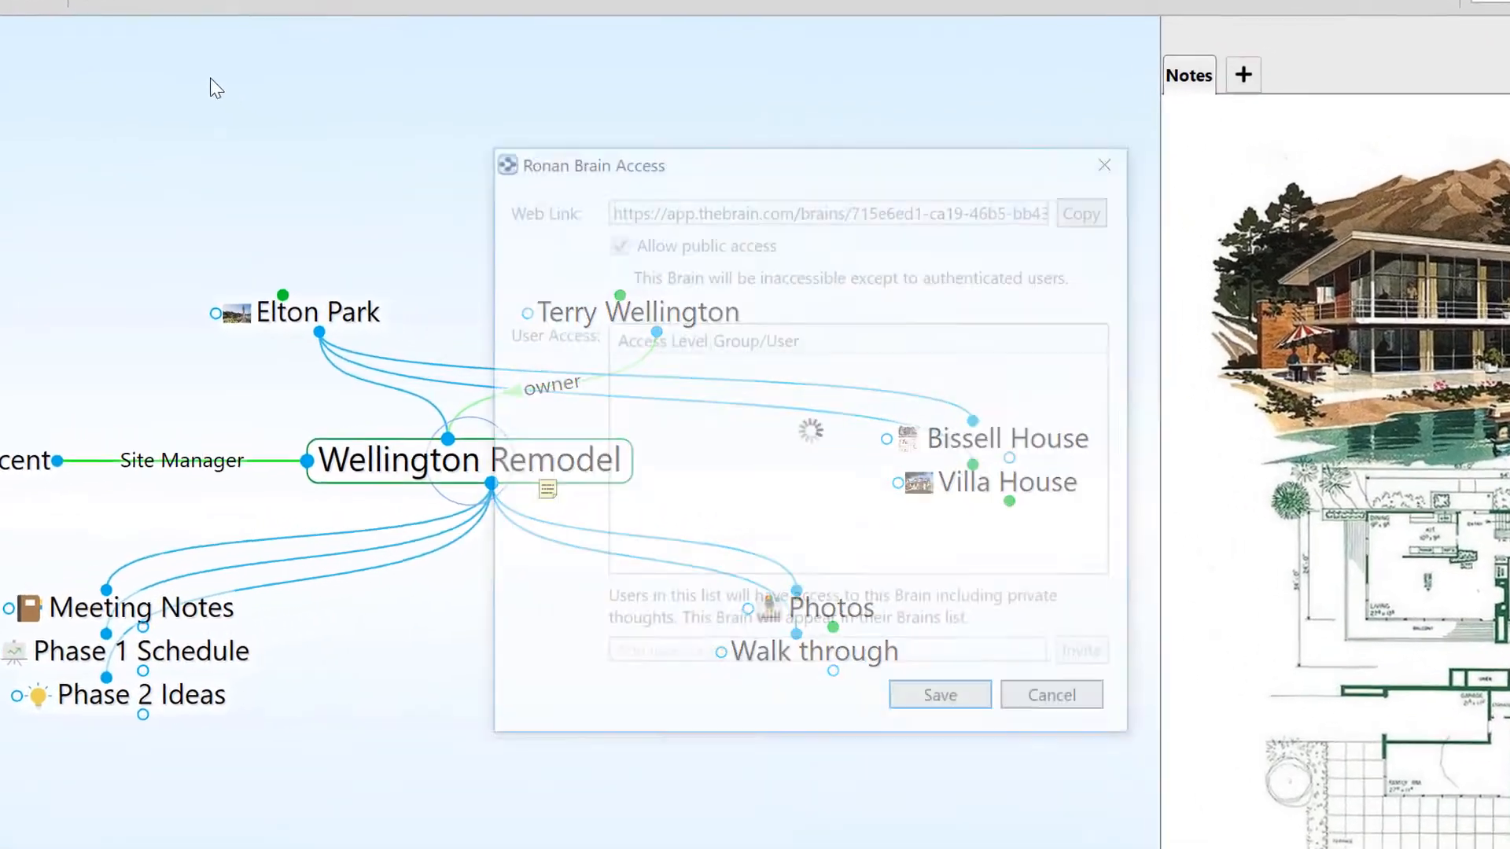
{"action": "left_click", "coordinate": [616, 221]}
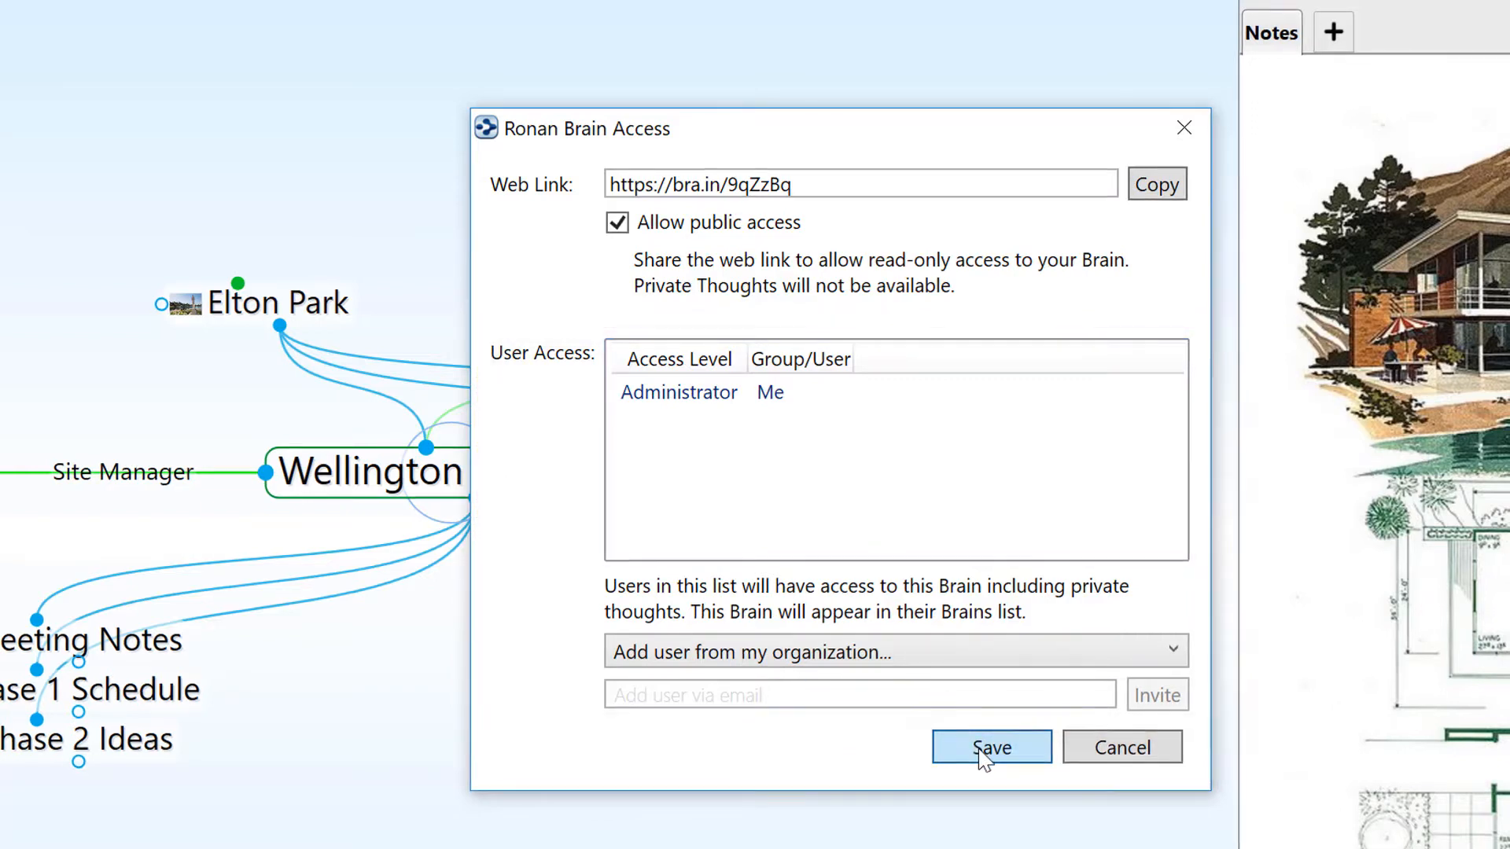
{"action": "left_click", "coordinate": [989, 747]}
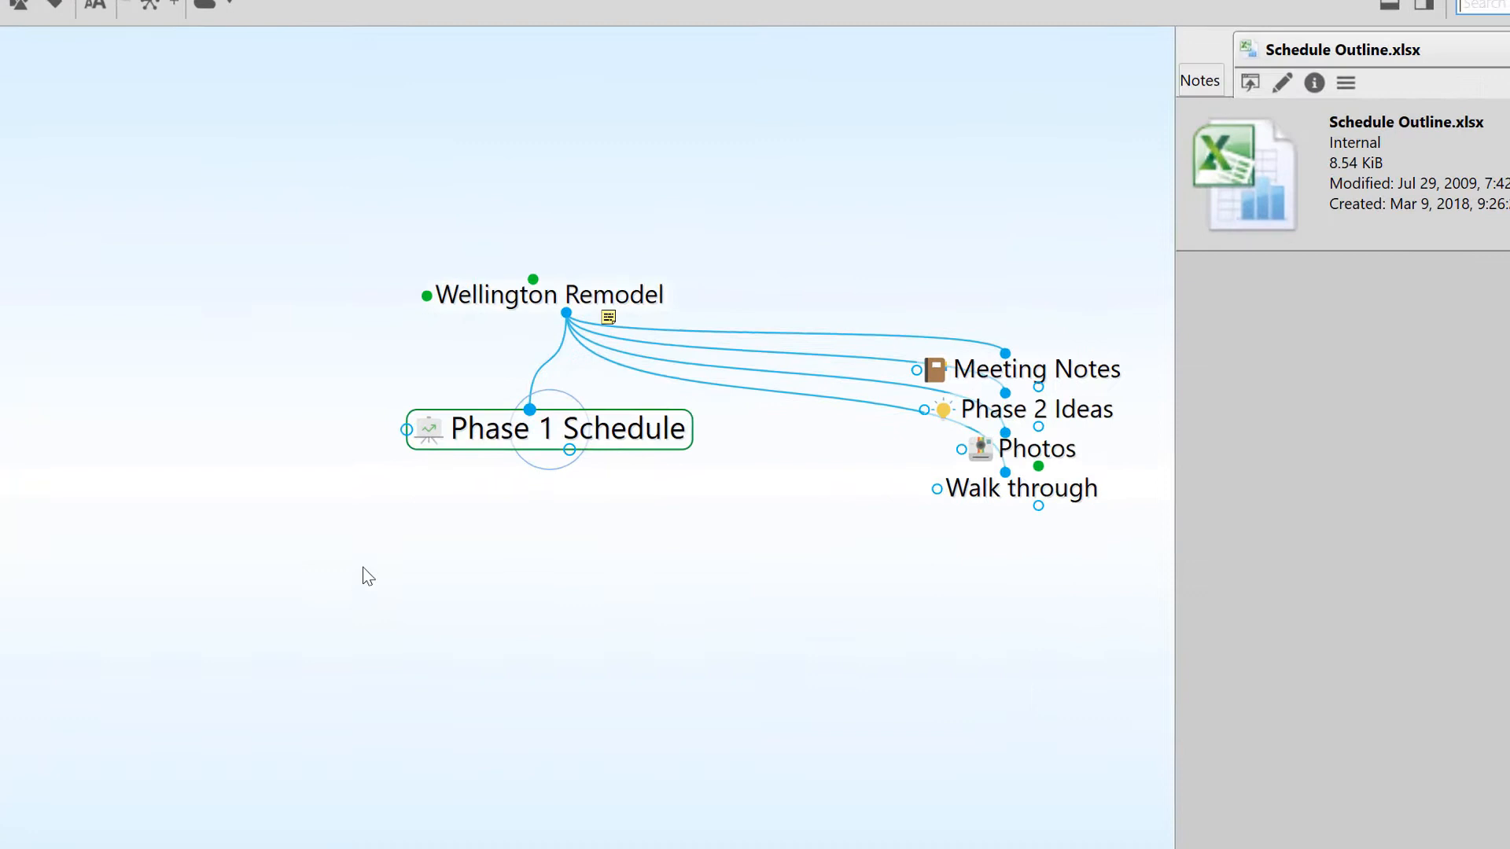
Switch Phase 1 Schedule from Public to Private in its thought properties
{"action": "double_click", "coordinate": [547, 428]}
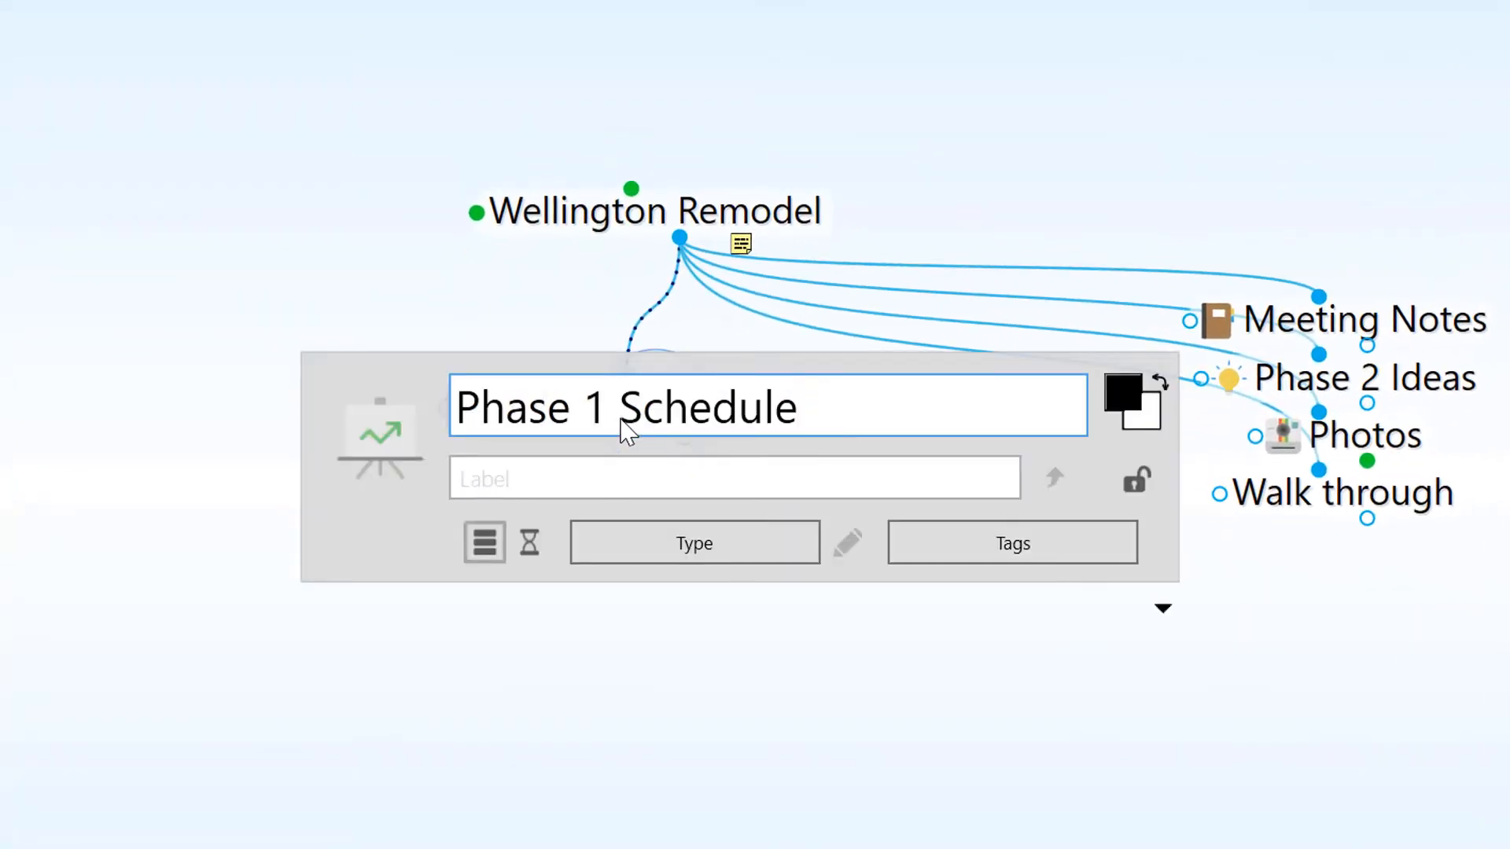
{"action": "mouse_move", "coordinate": [1136, 480]}
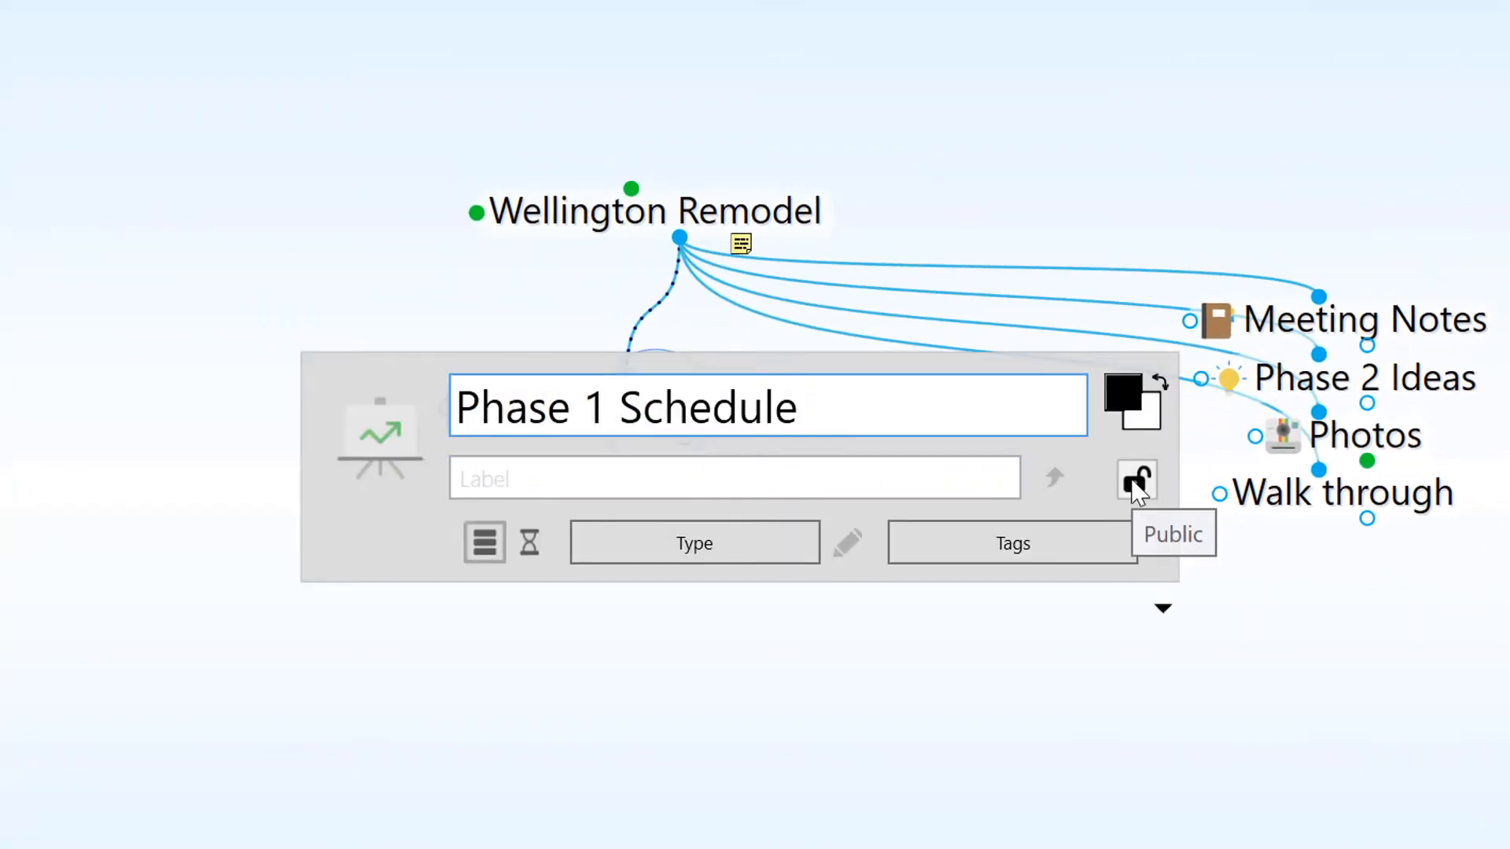
{"action": "left_click", "coordinate": [1136, 478]}
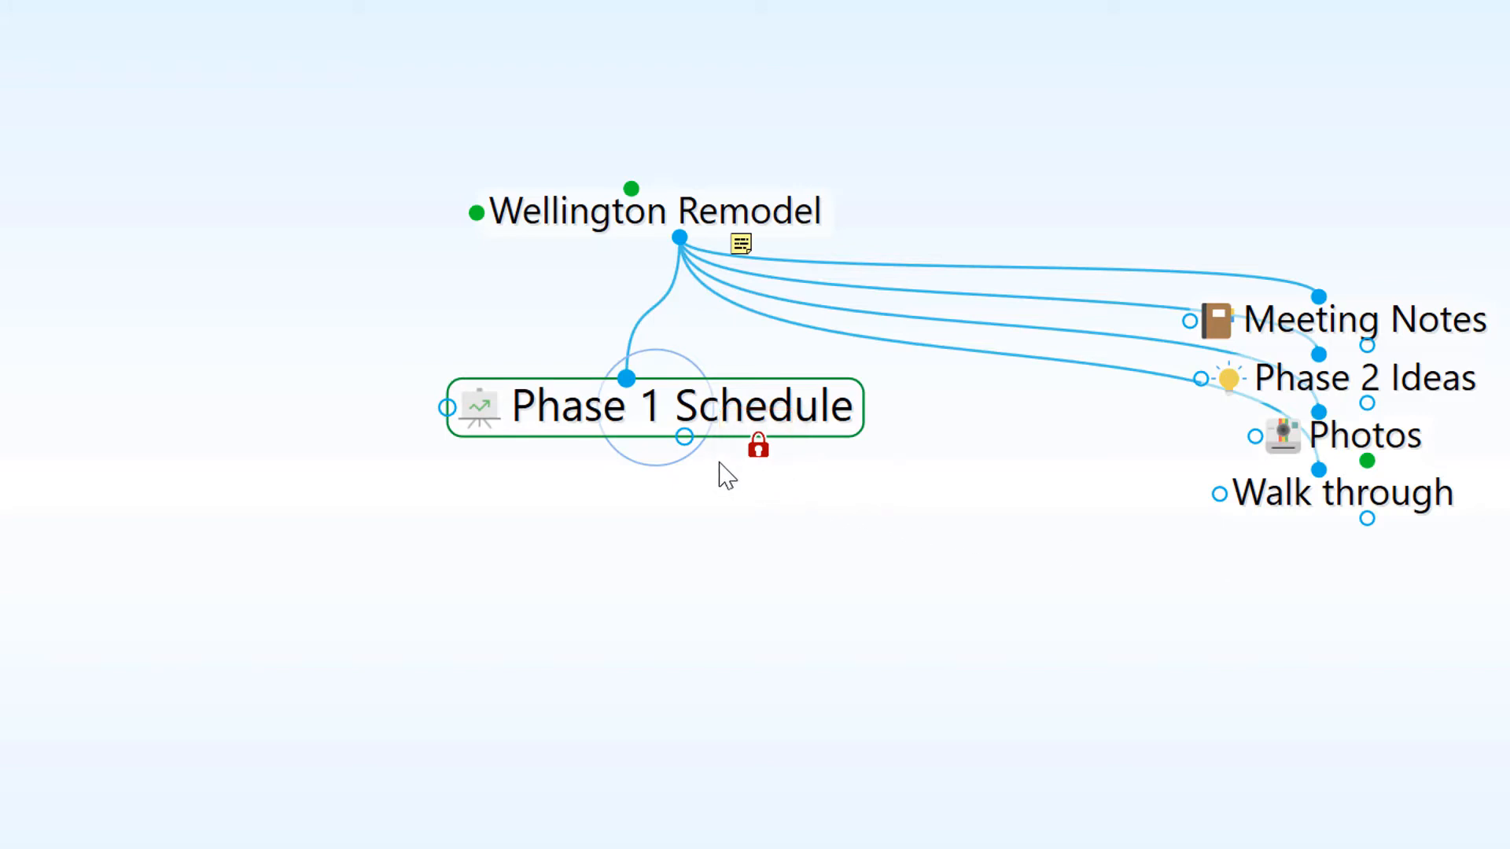
Create a child thought named 'Exterior Additions' under Phase 1 Schedule
{"action": "left_click", "coordinate": [684, 436]}
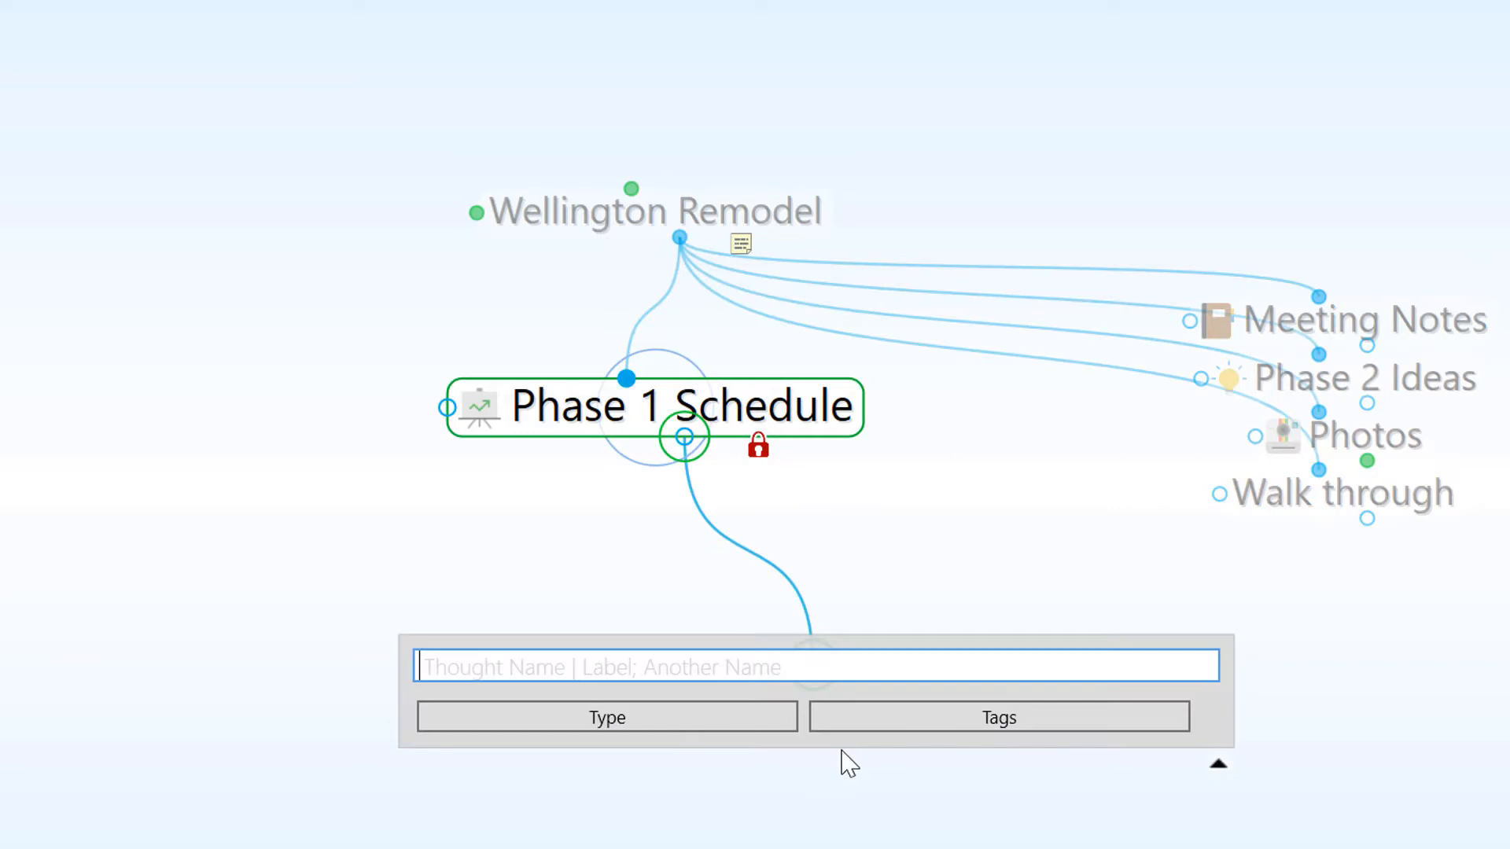
{"action": "type", "text": "Exterior Additions"}
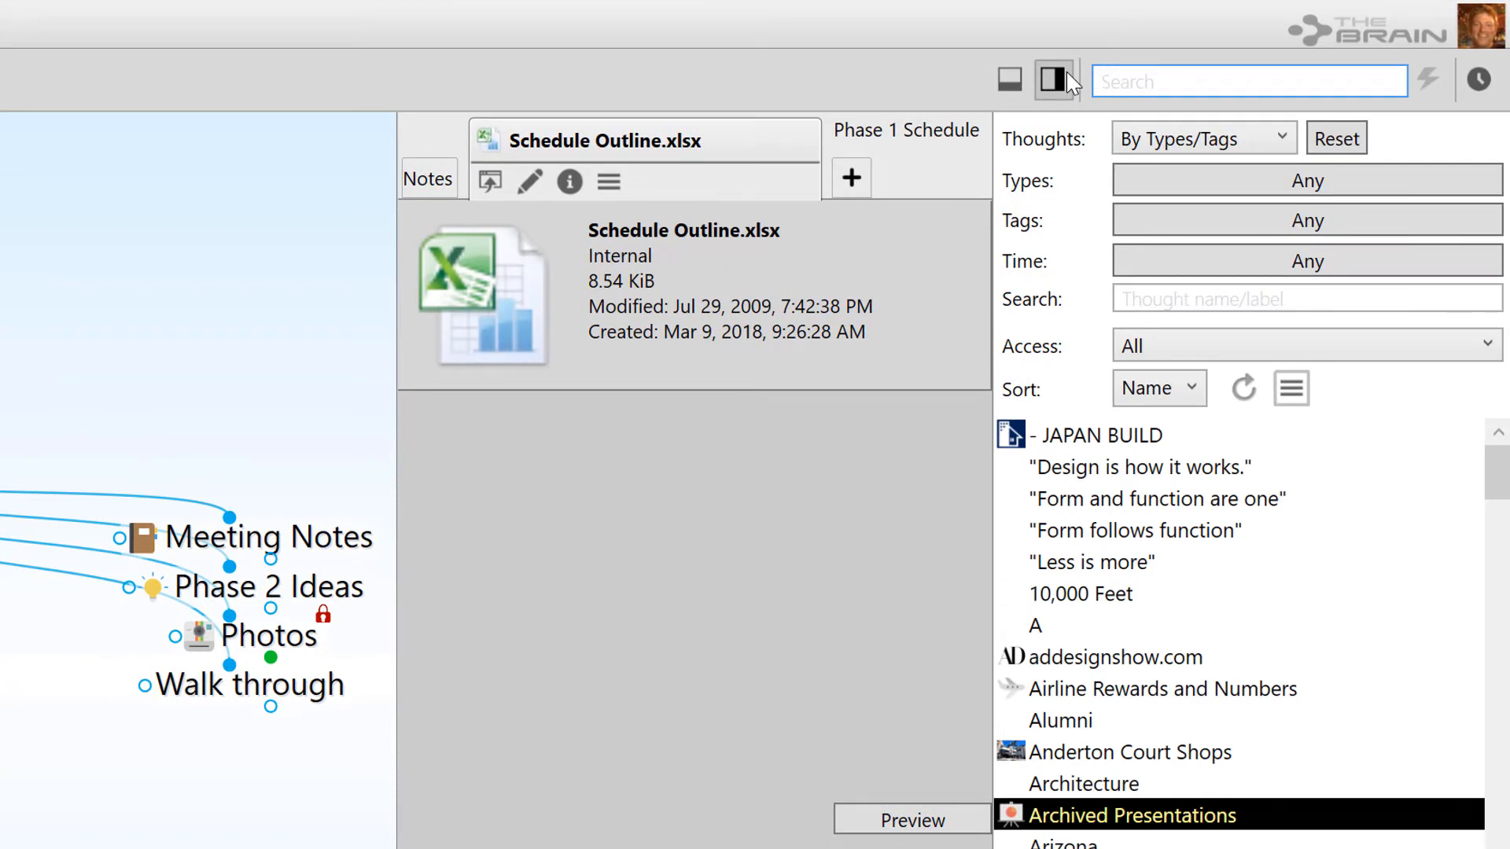
Show the thoughts list filtered to Access: Private
{"action": "left_click", "coordinate": [1306, 344]}
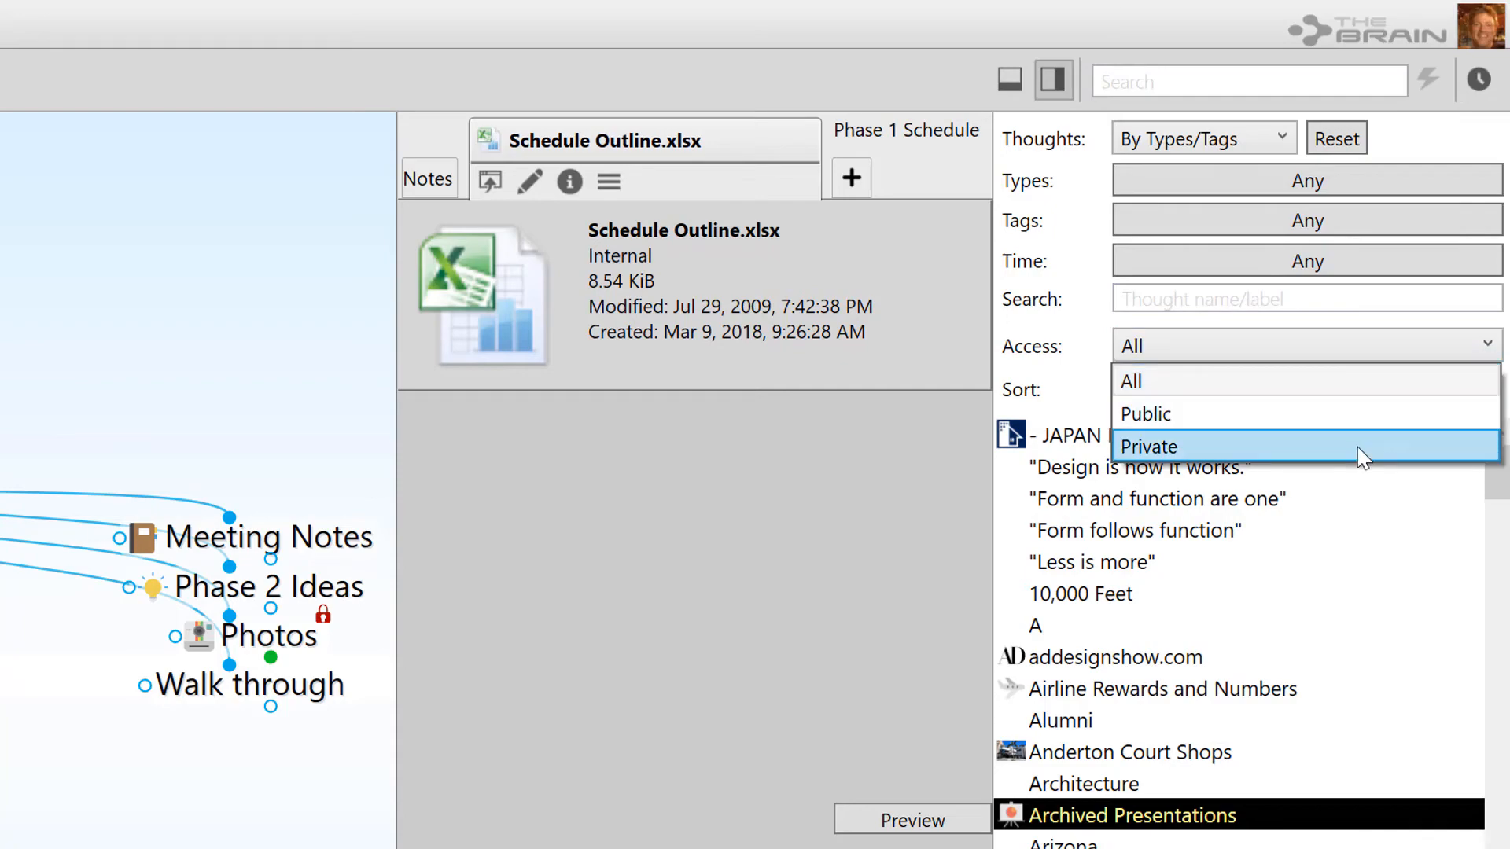
{"action": "left_click", "coordinate": [1148, 445]}
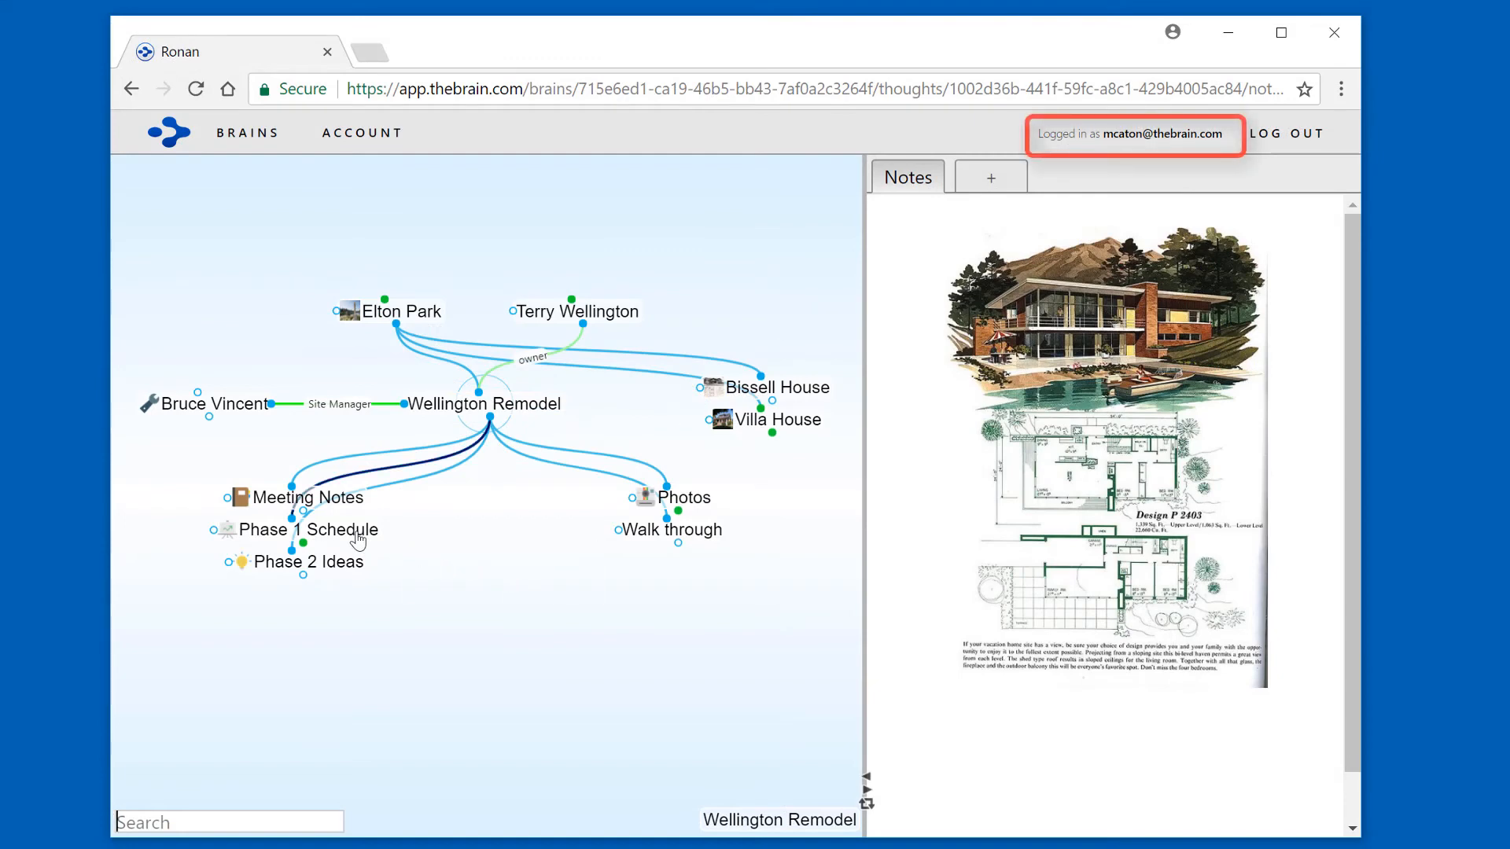
{"action": "mouse_move", "coordinate": [445, 580]}
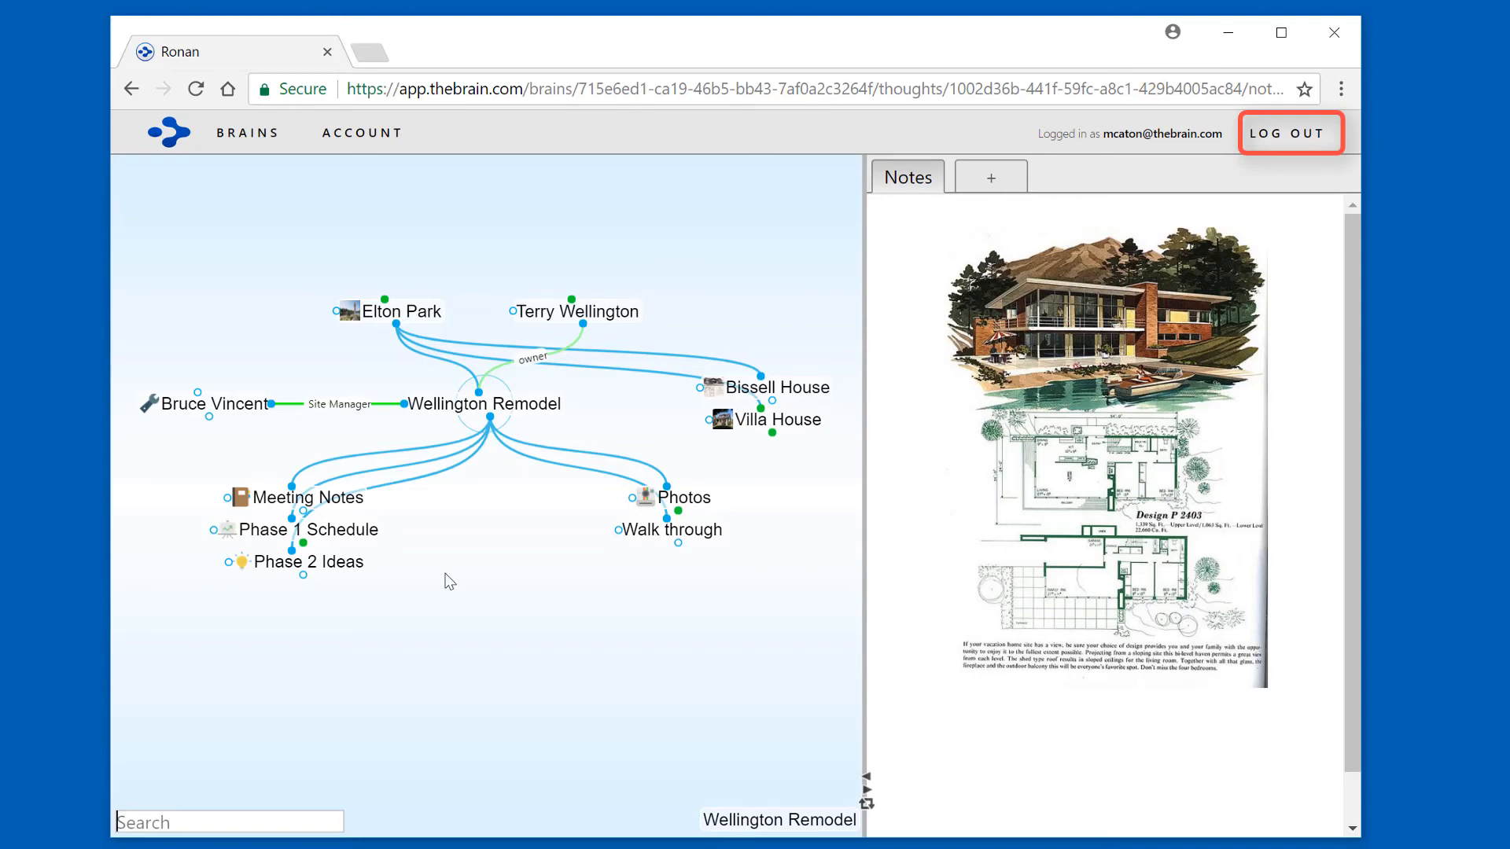
Log out of the web client to view the brain as the public
{"action": "left_click", "coordinate": [1288, 132]}
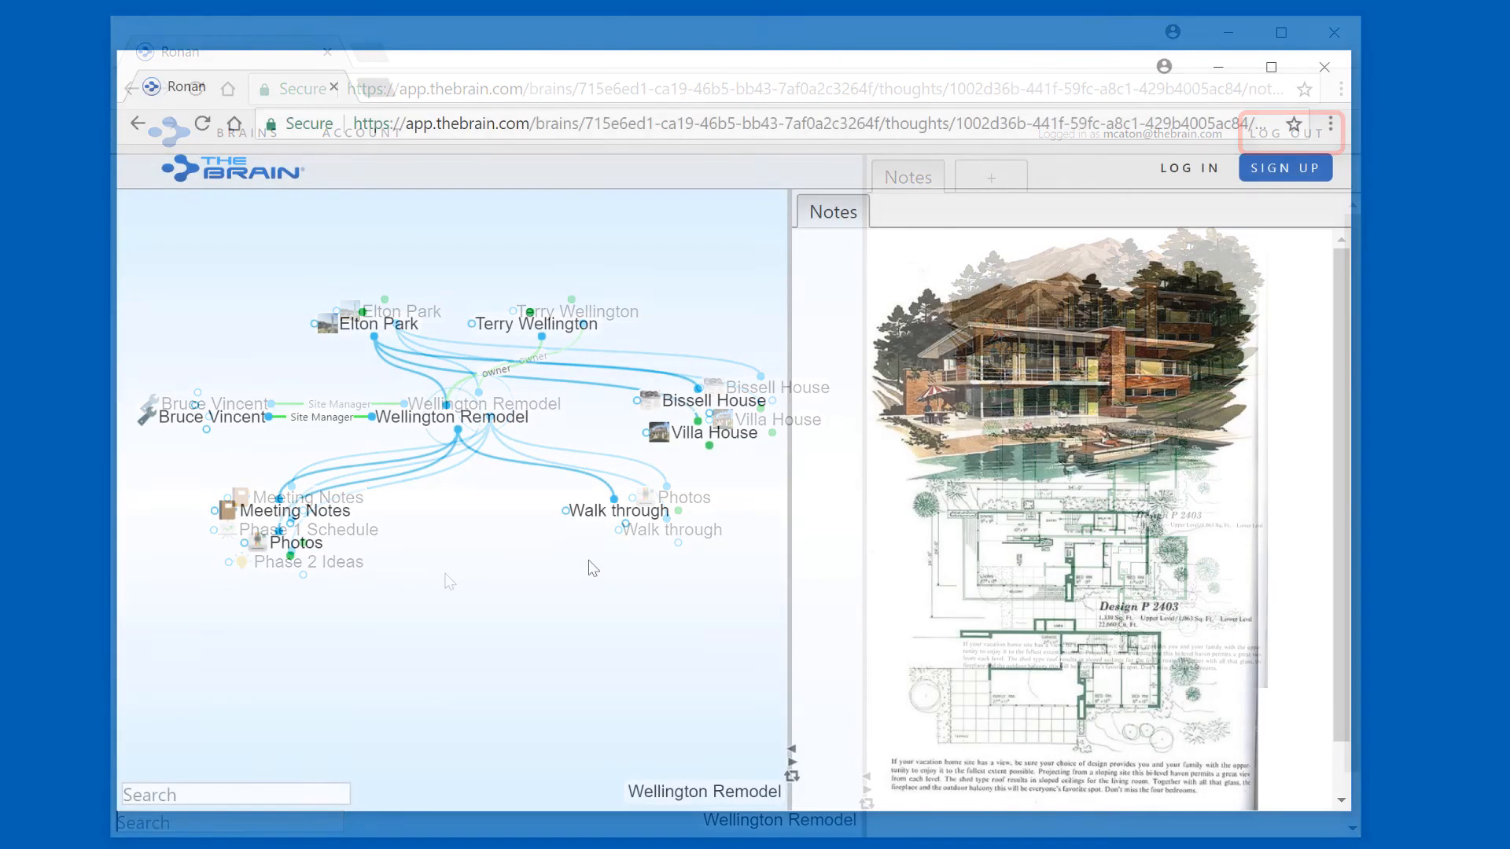